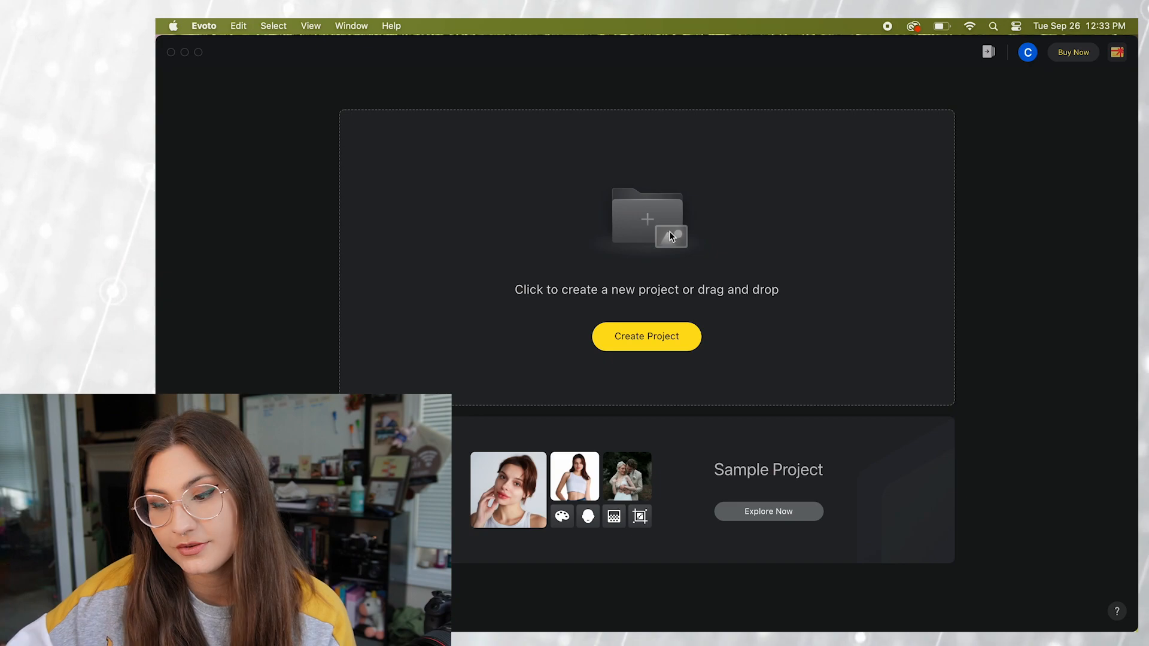
{"action": "mouse_move", "coordinate": [682, 196]}
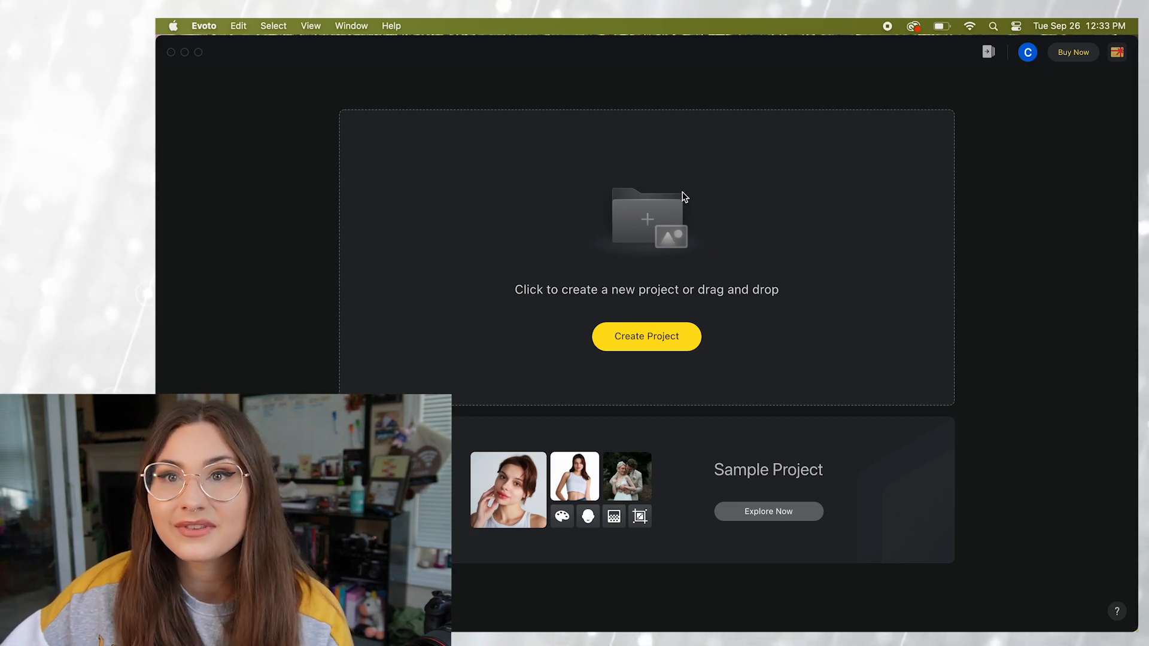
Start a new project and name it 'Test'.
{"action": "left_click", "coordinate": [646, 337]}
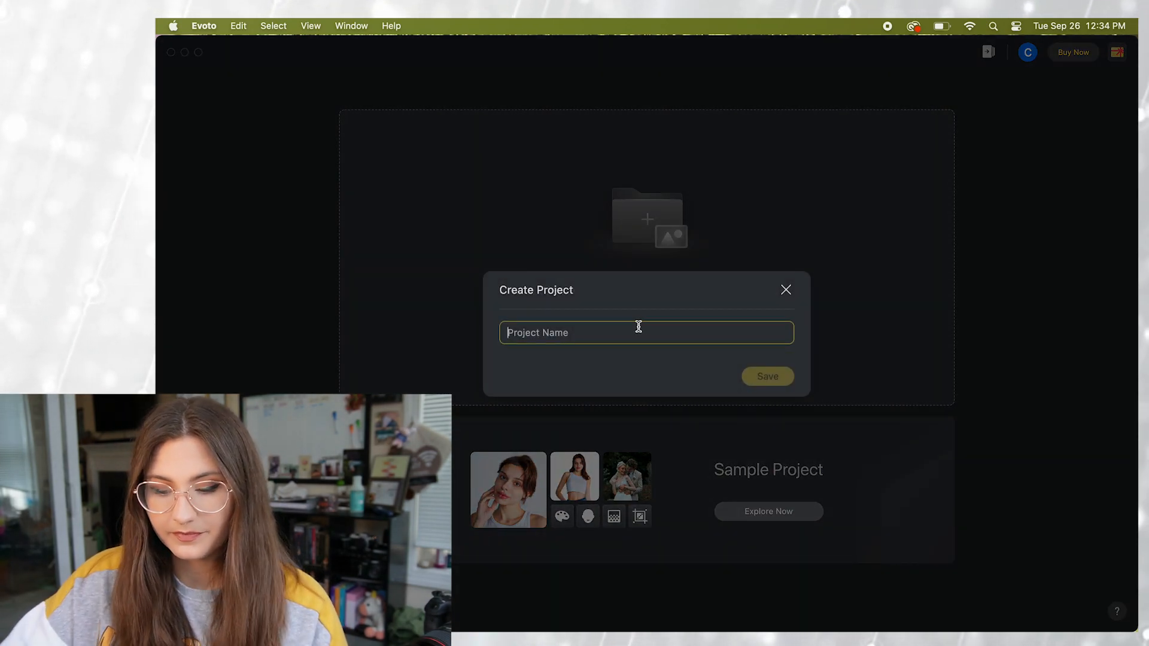
{"action": "type", "text": "Test"}
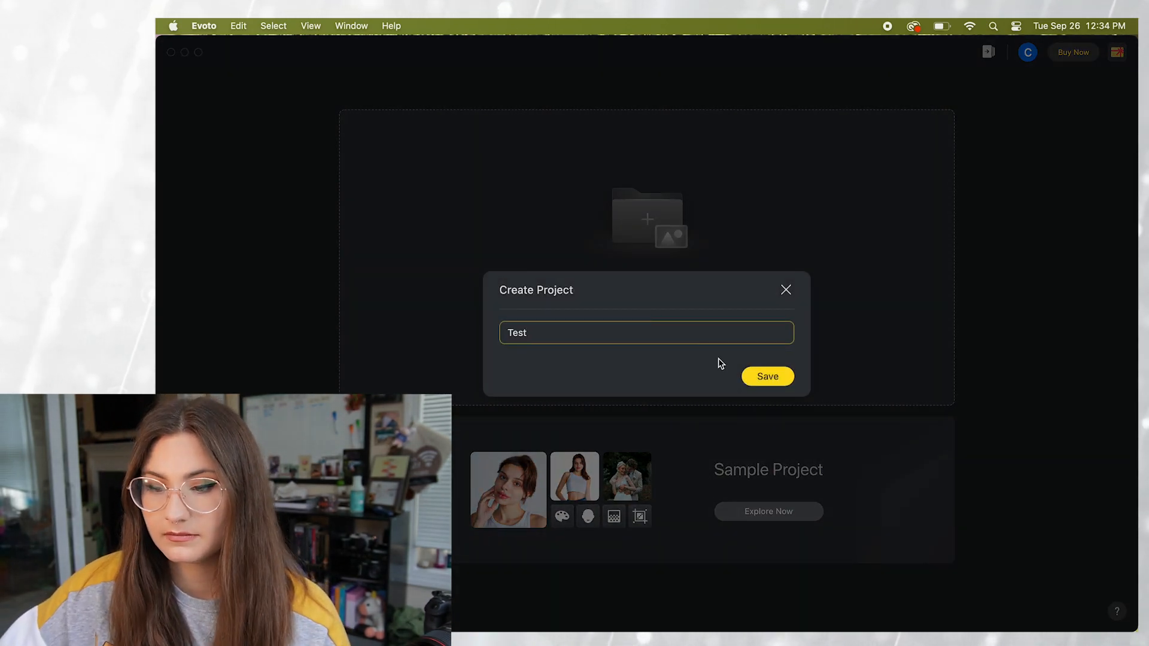
Save the Test project and import the four CR2 portraits from the Test Photos folder.
{"action": "left_click", "coordinate": [766, 376]}
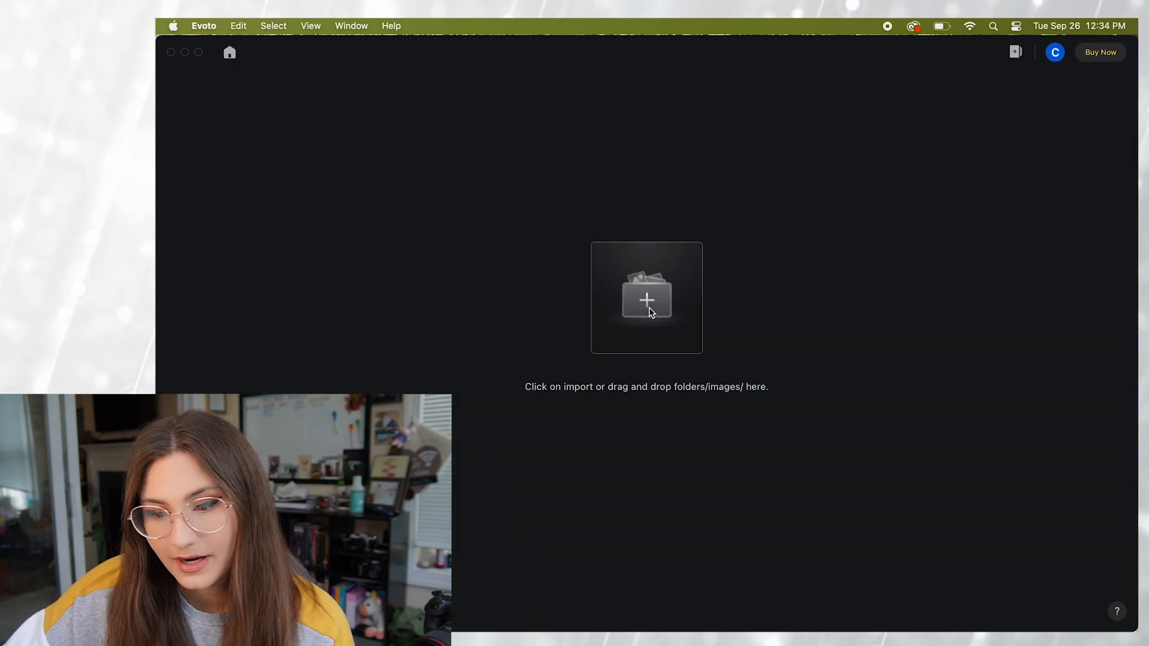
{"action": "left_click", "coordinate": [645, 298]}
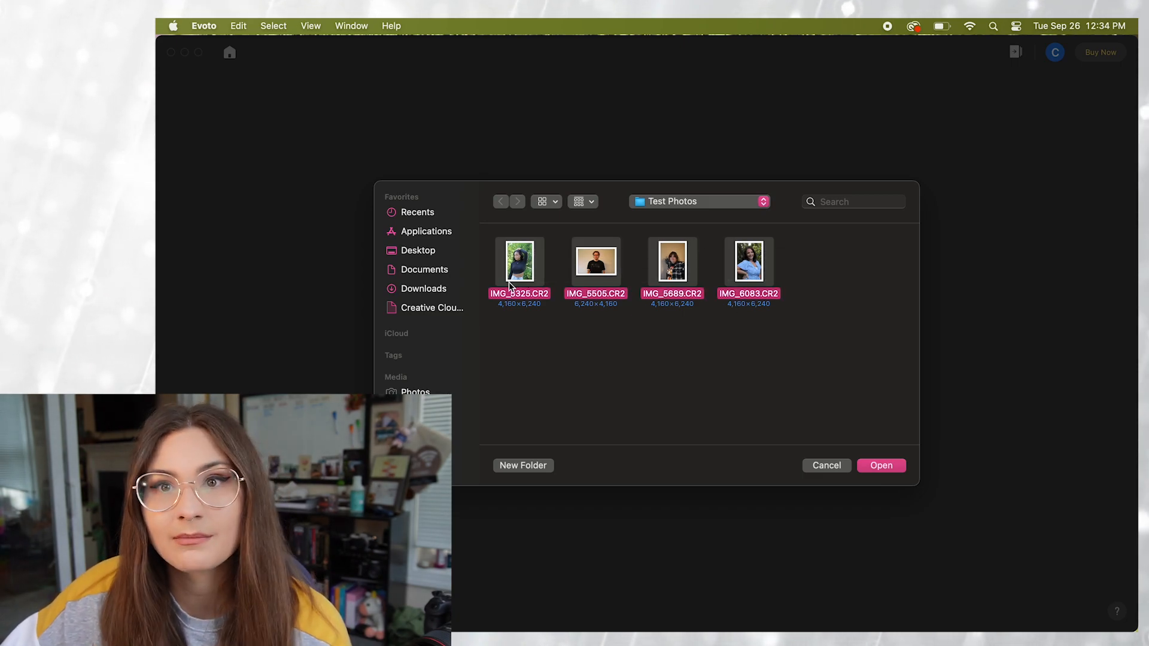
{"action": "left_click", "coordinate": [881, 466]}
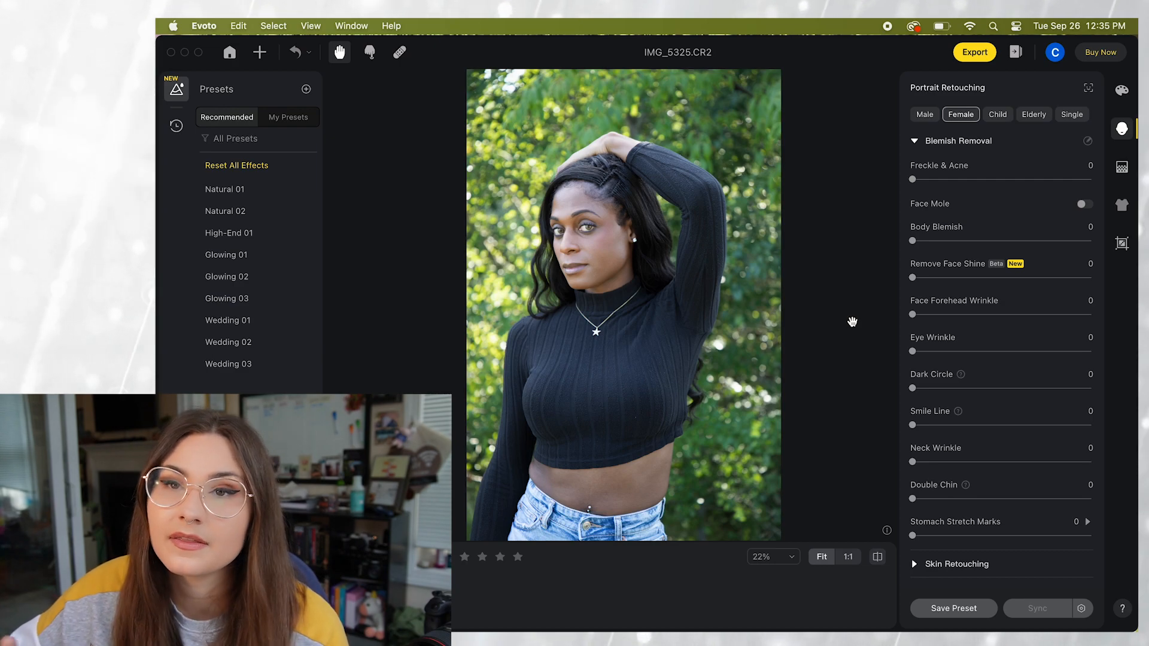
{"action": "mouse_move", "coordinate": [445, 137]}
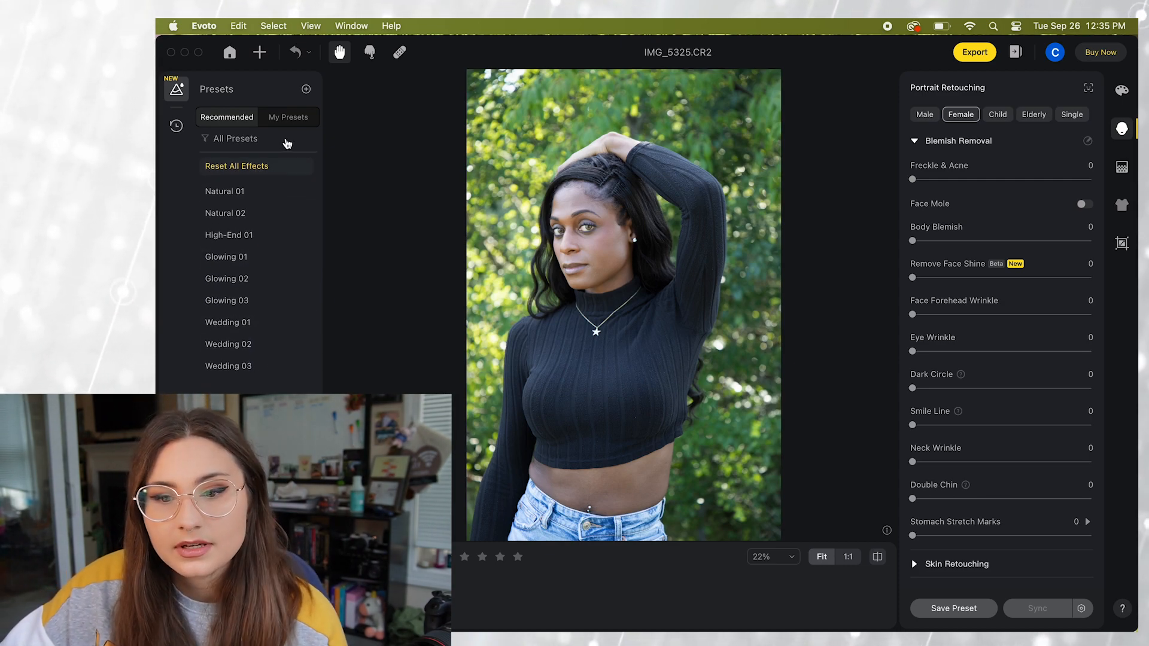
{"action": "left_click", "coordinate": [288, 117]}
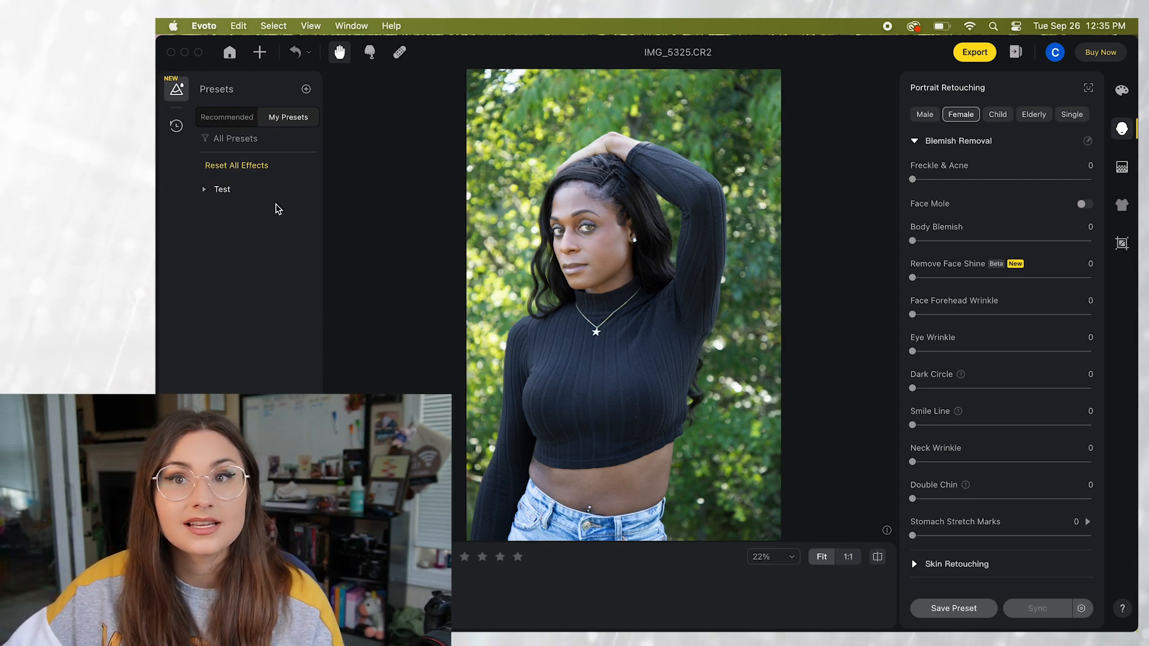
{"action": "left_click", "coordinate": [226, 117]}
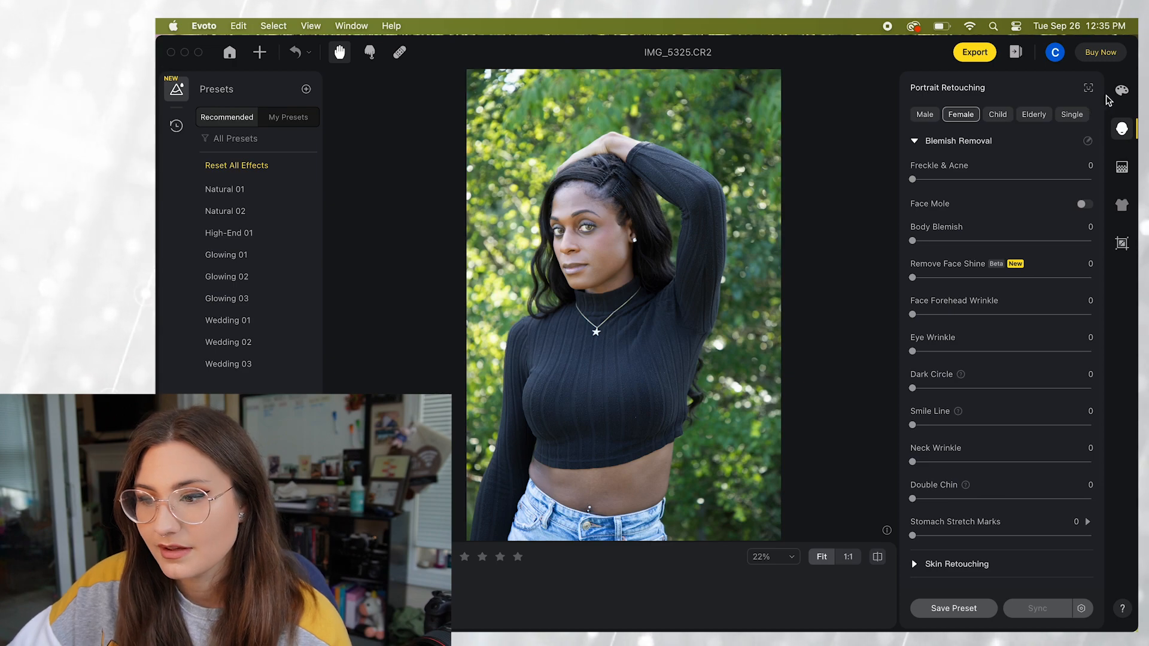
Browse the colour adjustment filter presets, then switch to the background adjustment settings.
{"action": "left_click", "coordinate": [1121, 87]}
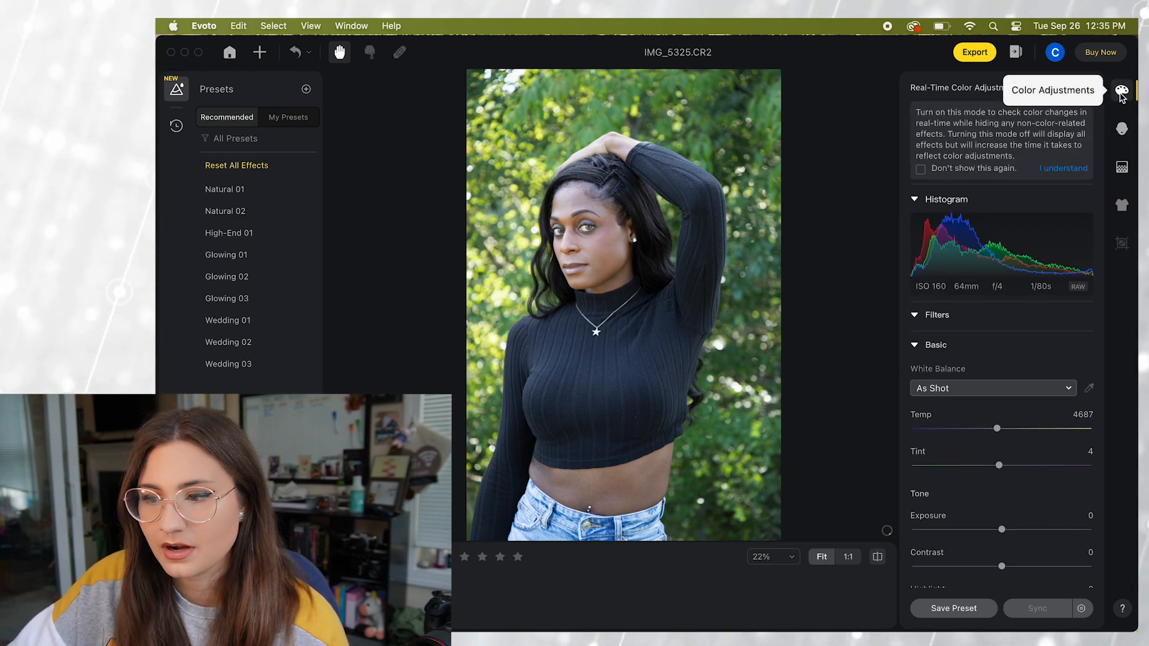
{"action": "left_click", "coordinate": [1085, 87]}
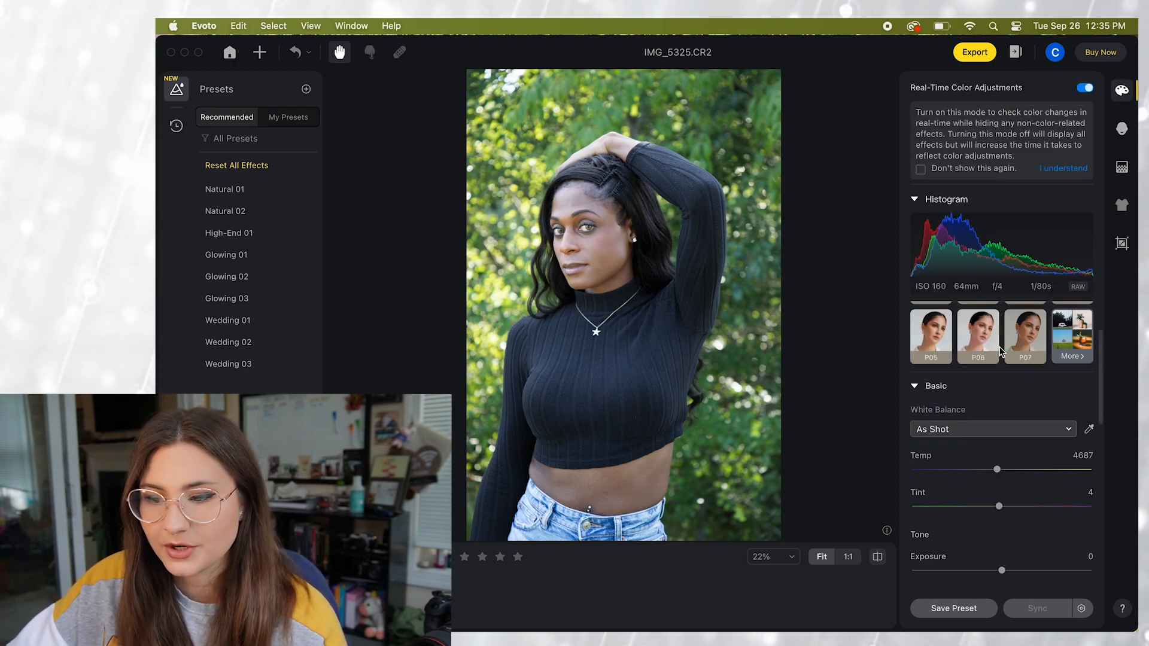
{"action": "scroll", "scroll_direction": "down", "scroll_amount": 3}
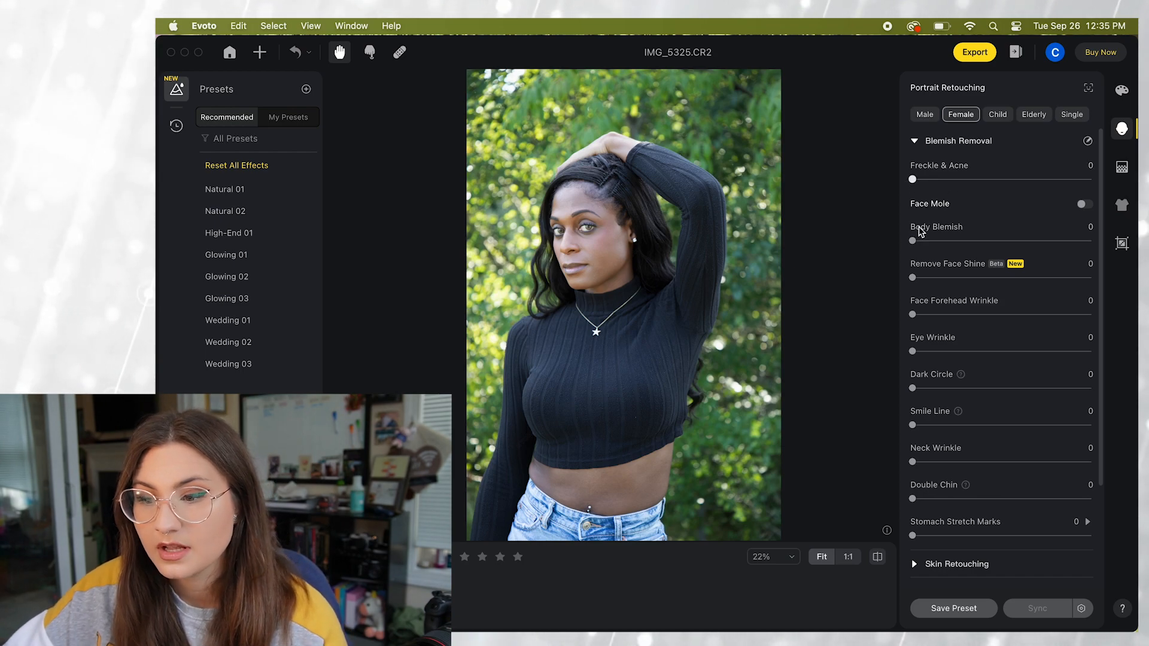
{"action": "scroll", "scroll_direction": "down", "scroll_amount": 3}
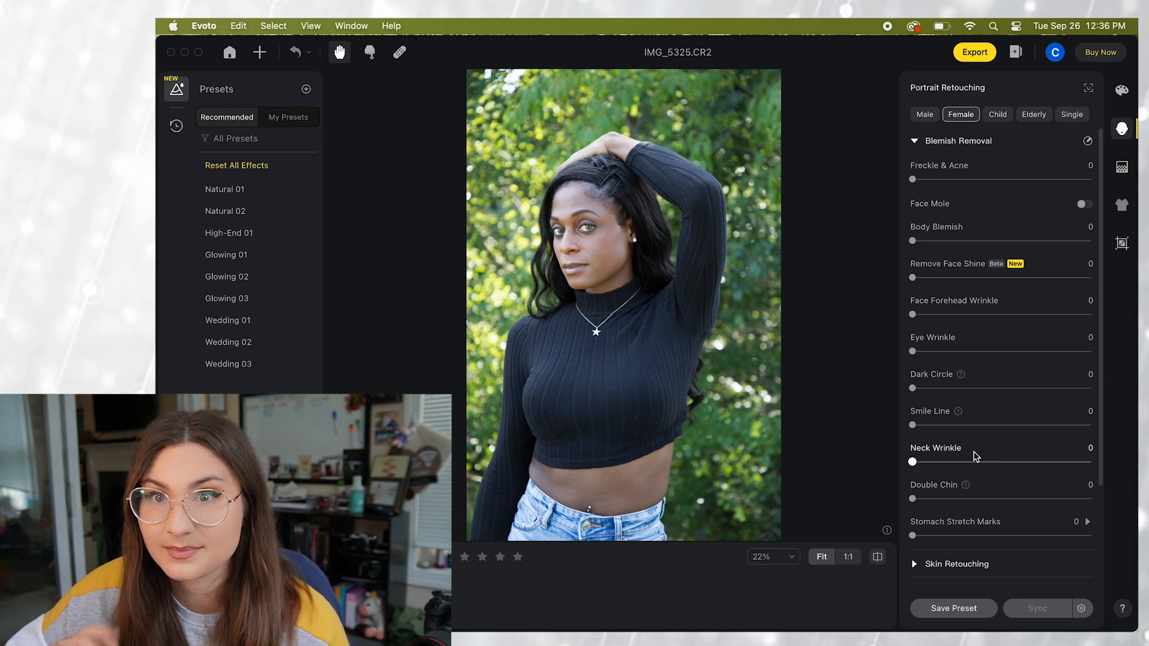
{"action": "left_click", "coordinate": [1121, 167]}
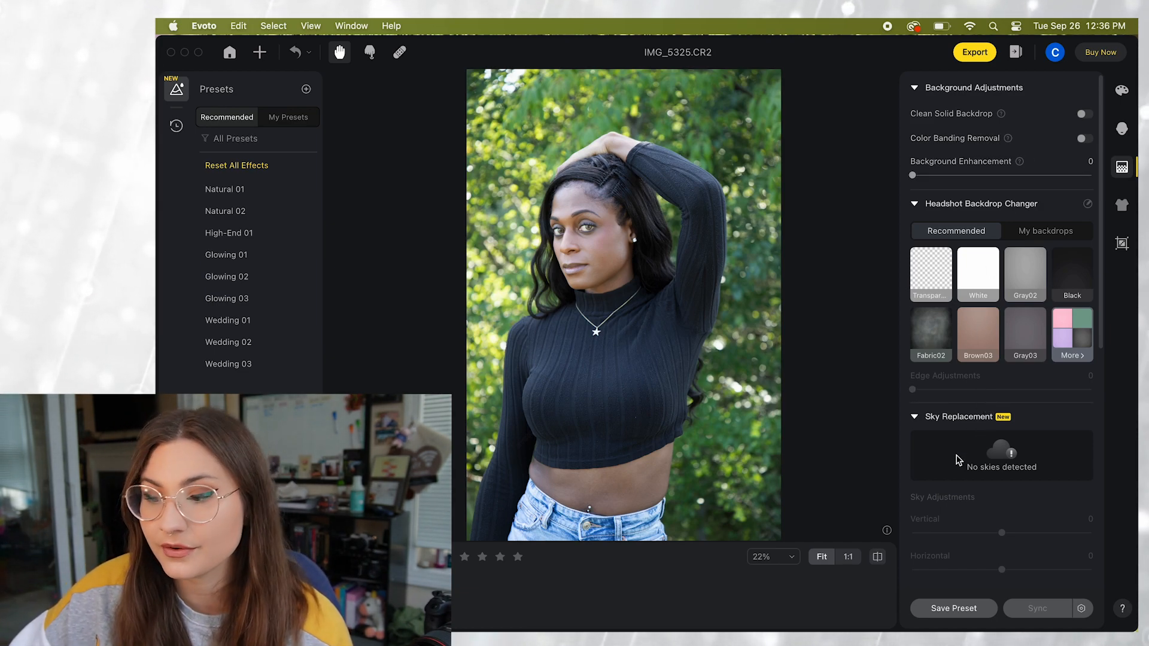
View the clothing de-wrinkle tool, dismiss its tip, and show the crop and rotate options.
{"action": "left_click", "coordinate": [1120, 205]}
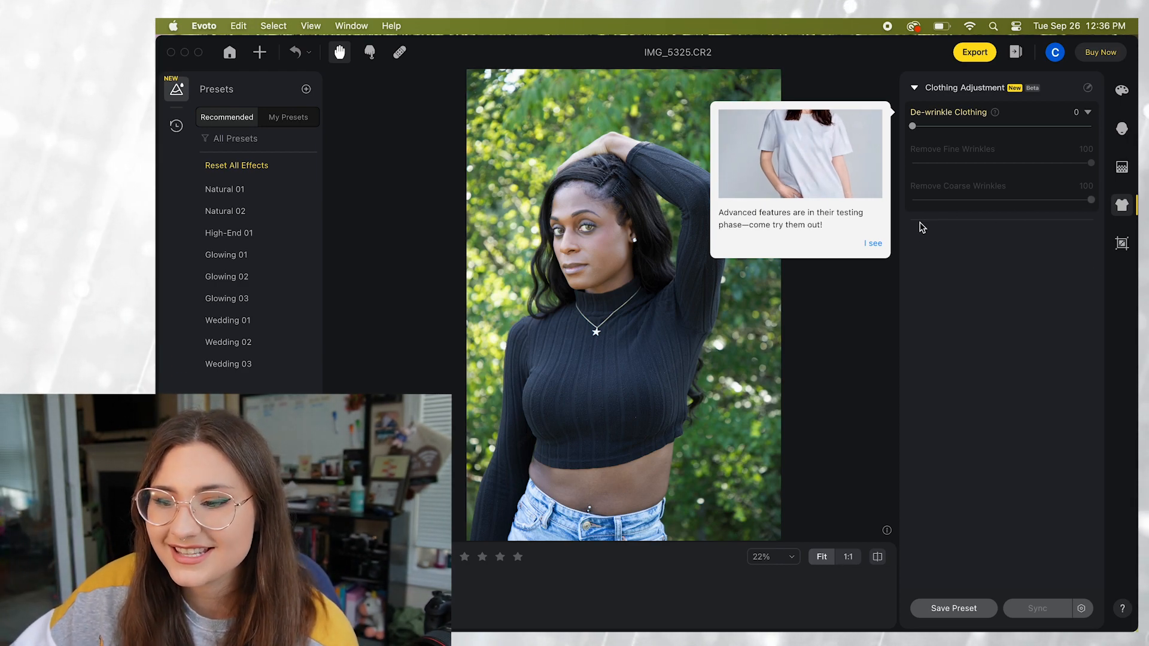
{"action": "left_click", "coordinate": [873, 242]}
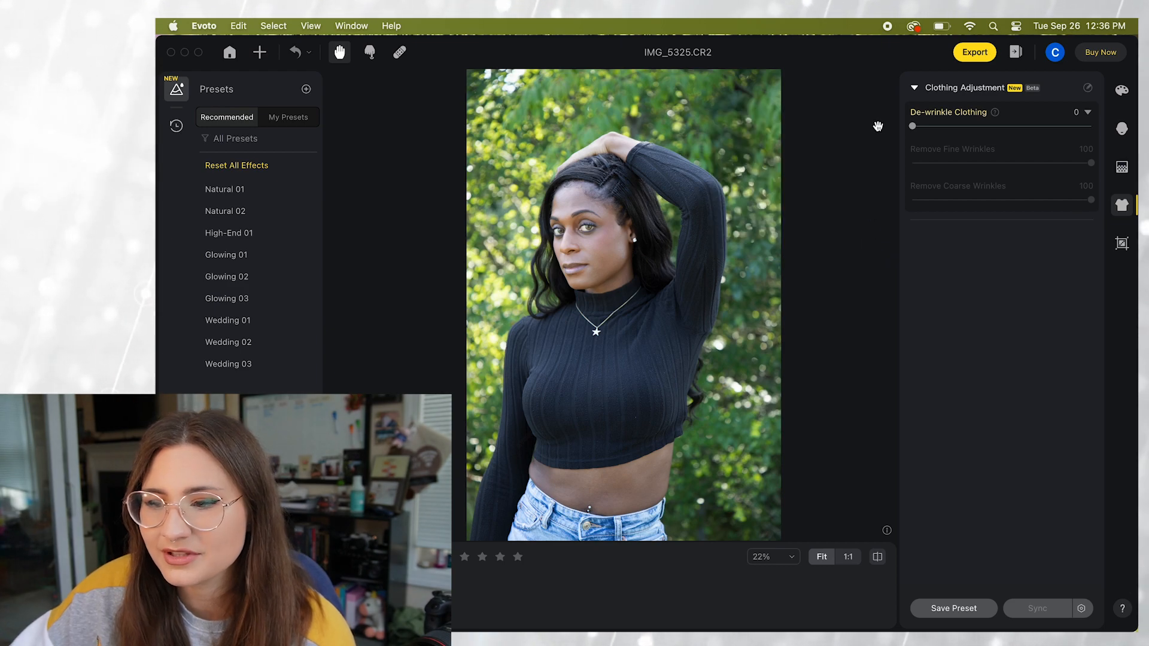
{"action": "left_click", "coordinate": [1121, 244]}
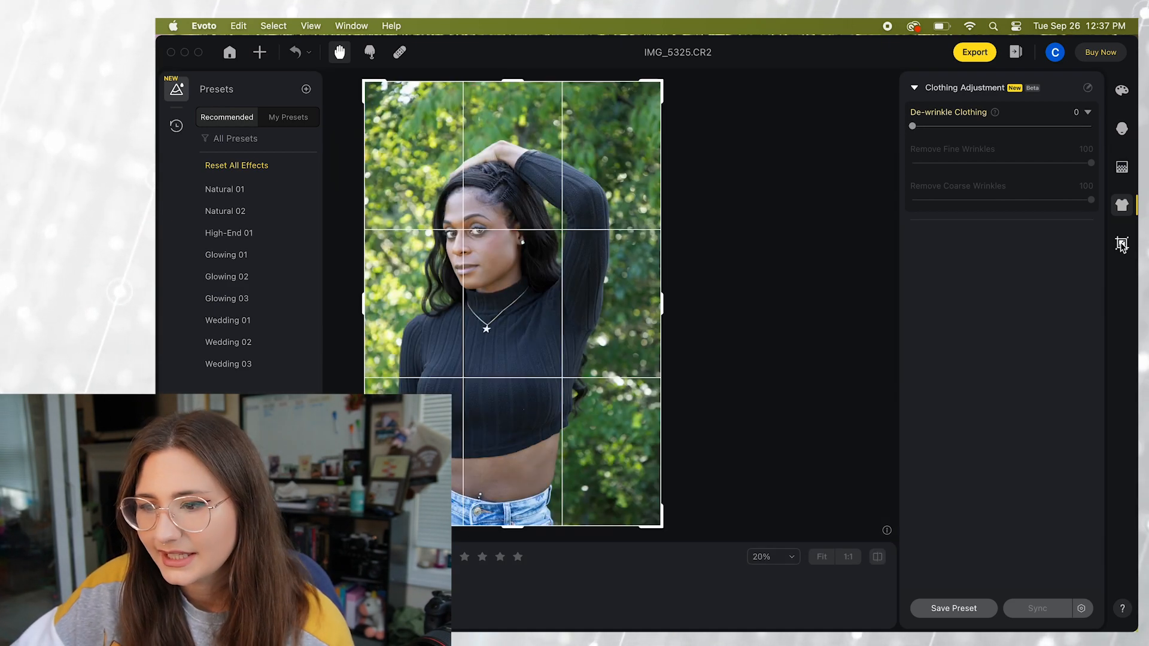
{"action": "left_click", "coordinate": [1122, 244]}
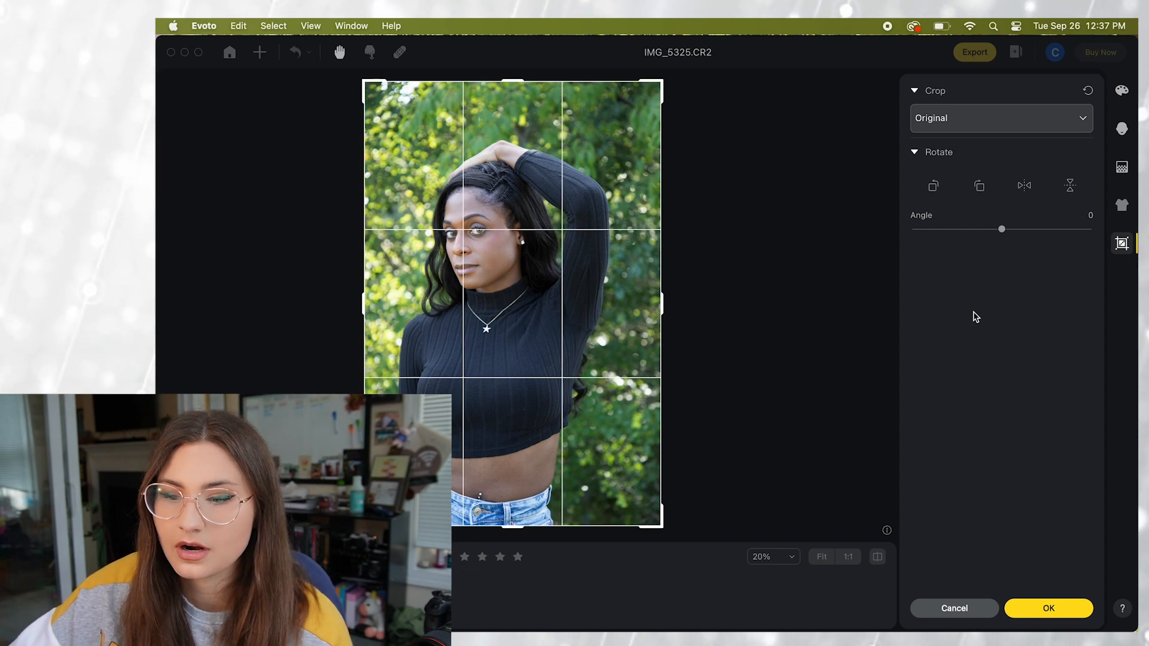
{"action": "mouse_move", "coordinate": [1082, 139]}
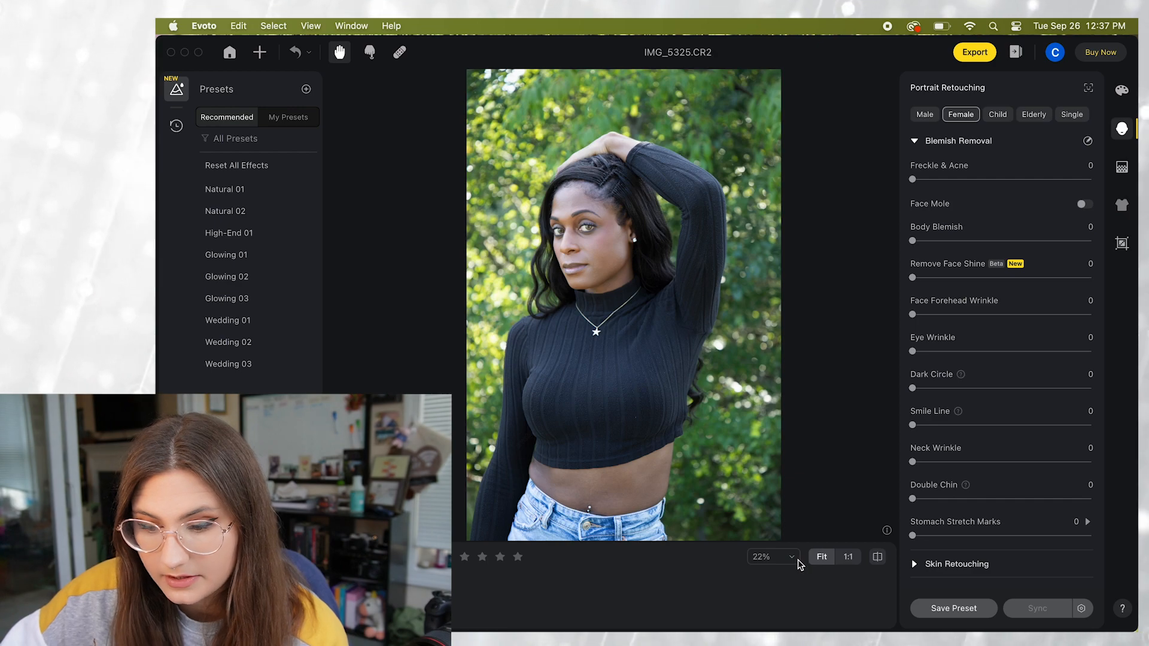
Zoom the portrait to 50% and raise Freckle & Acne removal slightly.
{"action": "left_click", "coordinate": [771, 556]}
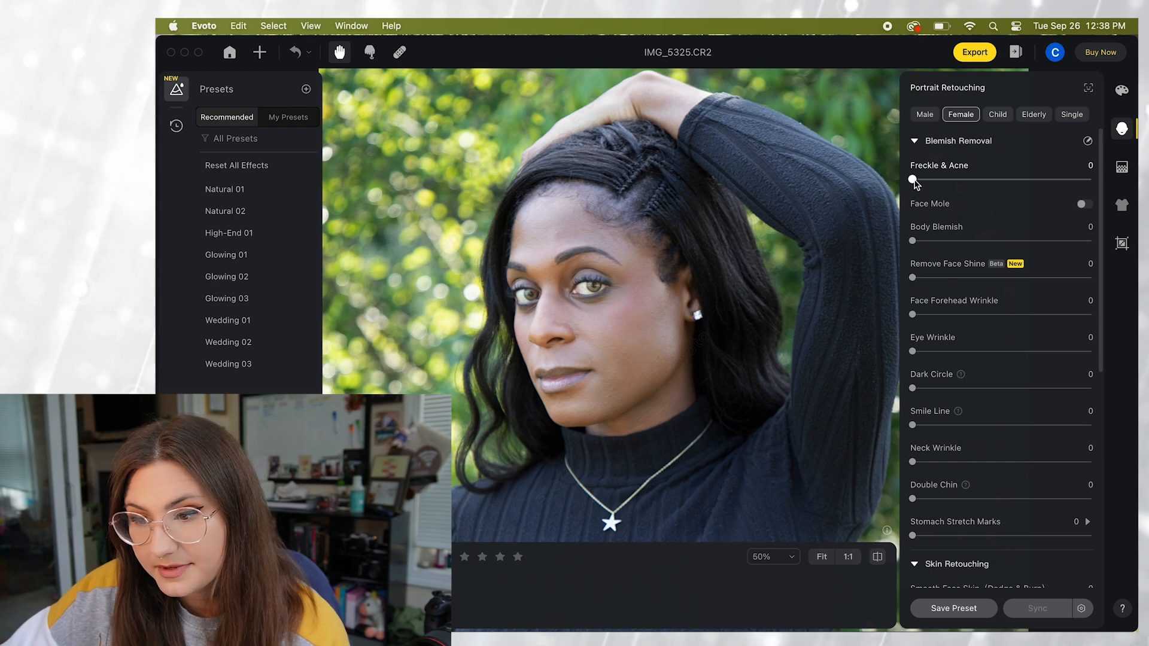
{"action": "left_click_drag", "start_coordinate": [912, 180], "coordinate": [940, 180]}
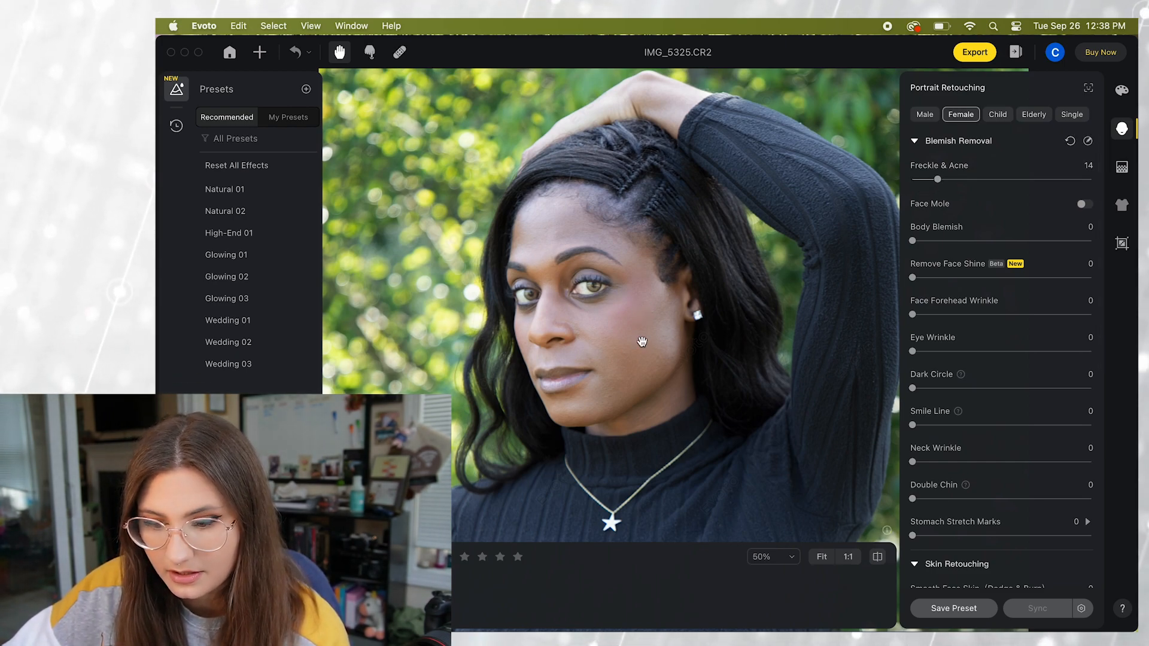
{"action": "mouse_move", "coordinate": [783, 559]}
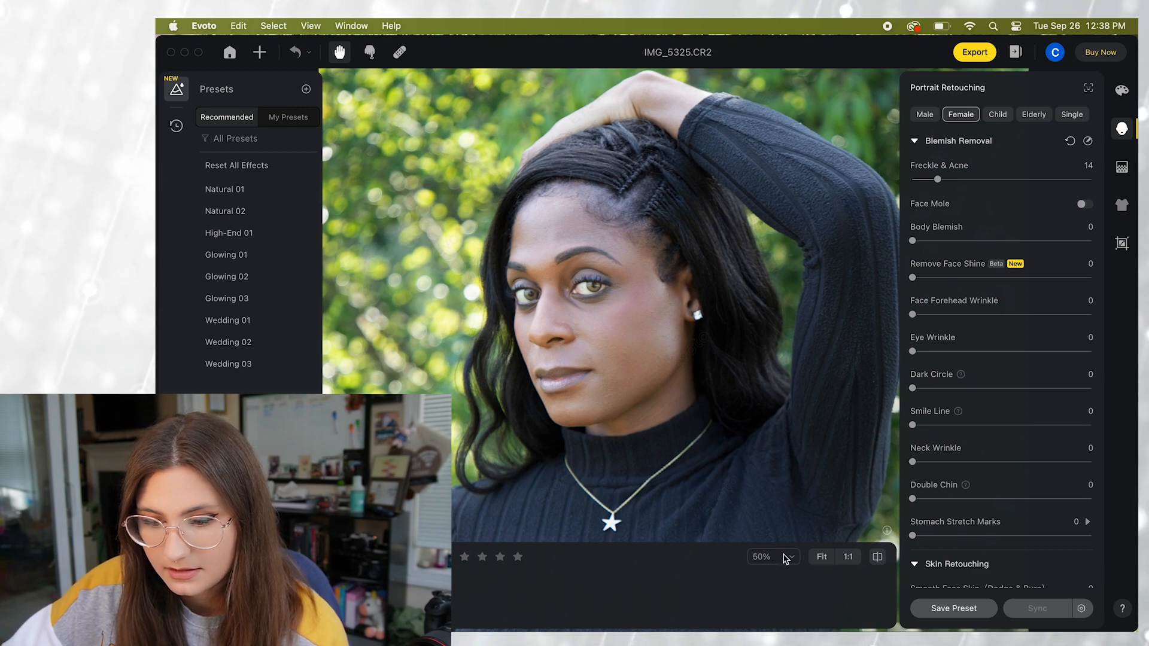
Zoom to 100% and push Freckle & Acne removal to the maximum of 100.
{"action": "left_click", "coordinate": [770, 556]}
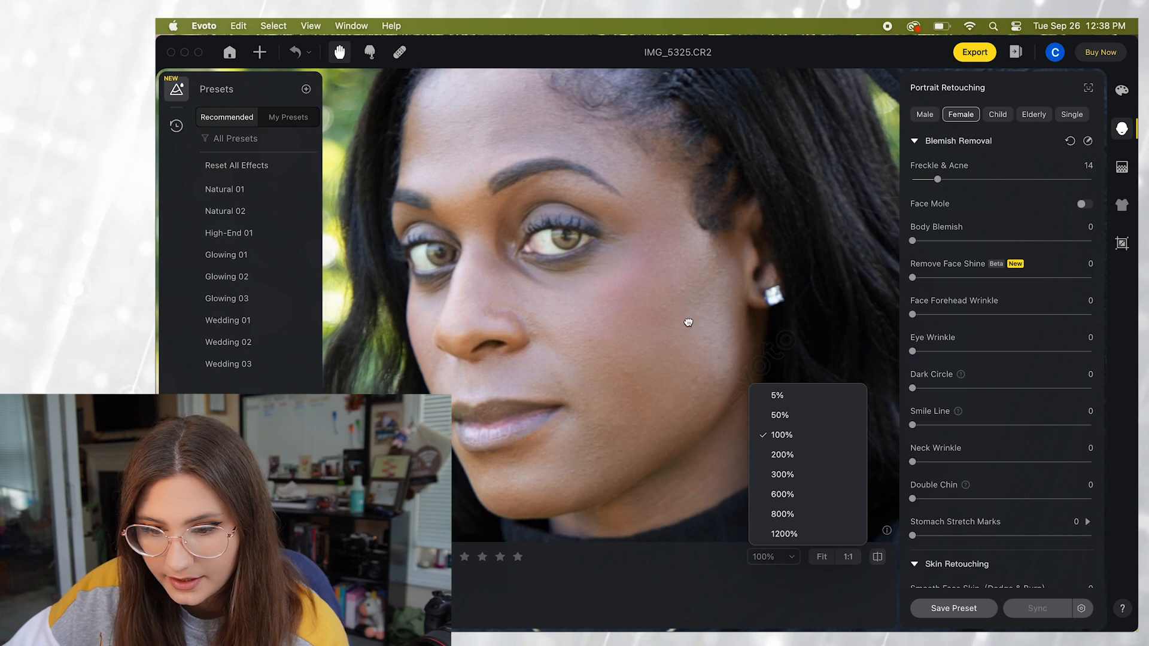
{"action": "left_click_drag", "start_coordinate": [937, 180], "coordinate": [1006, 180]}
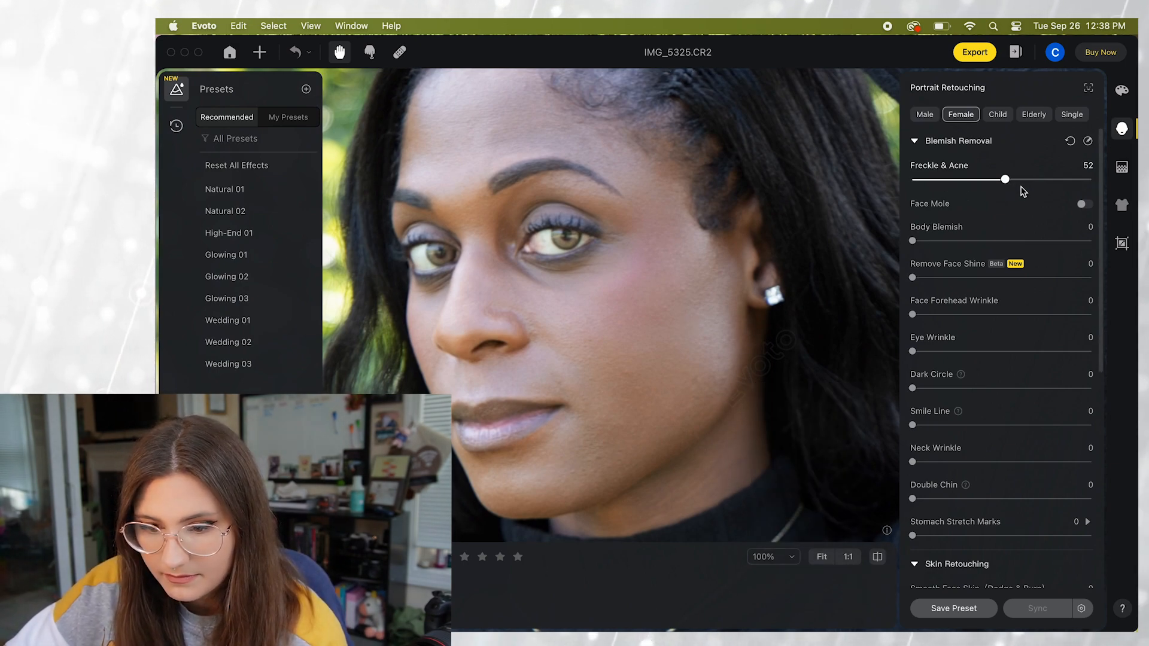
{"action": "left_click_drag", "start_coordinate": [1004, 179], "coordinate": [1090, 178]}
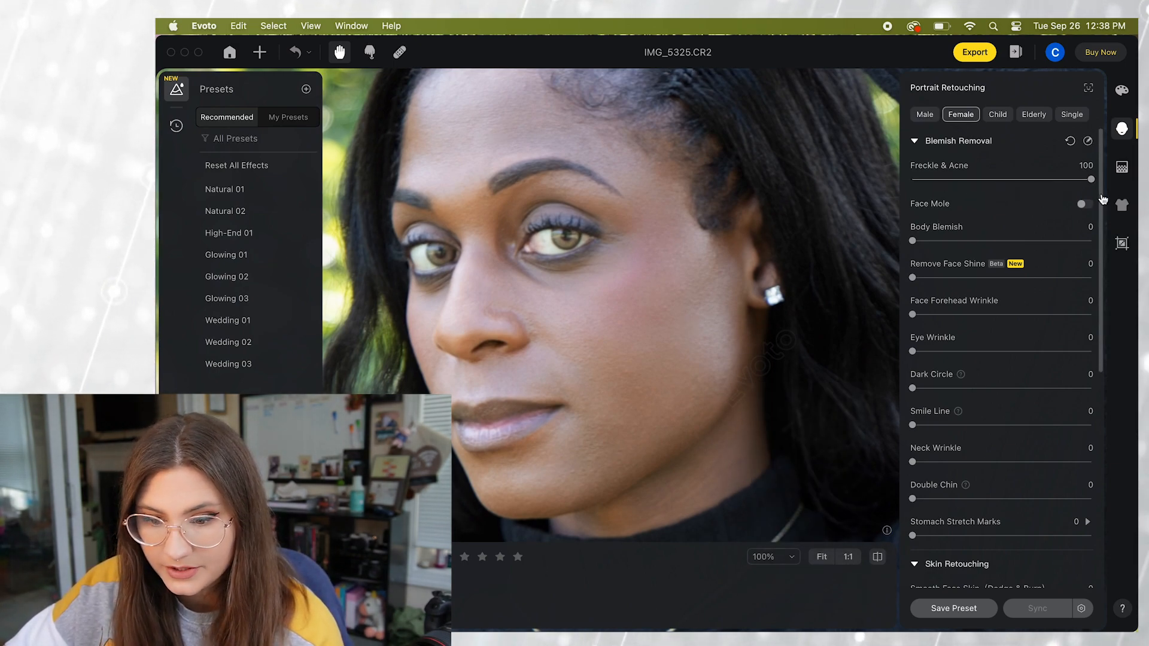